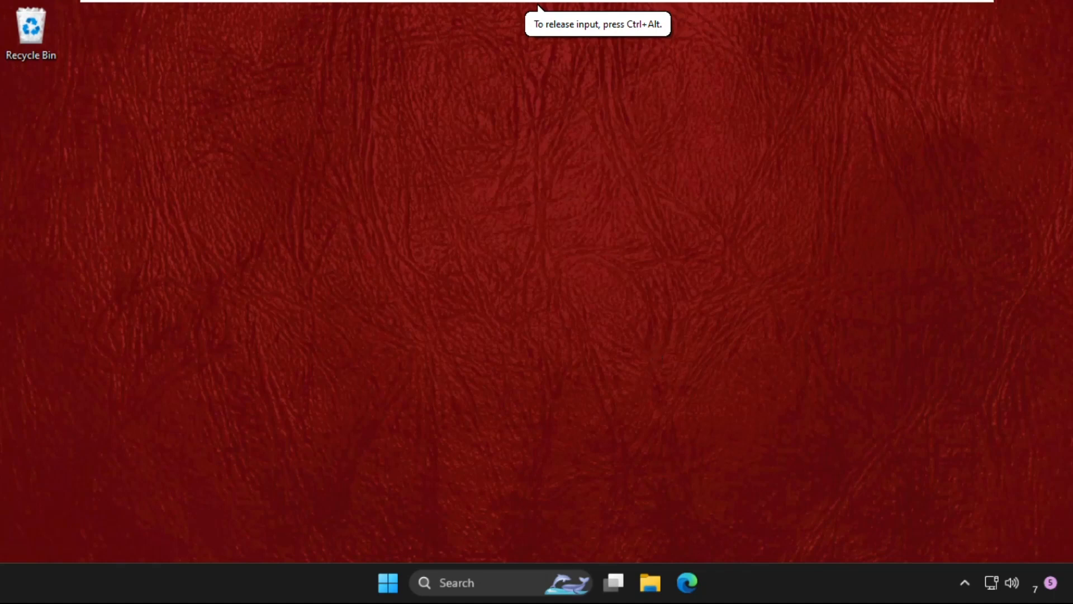
pyautogui.moveTo(360, 206)
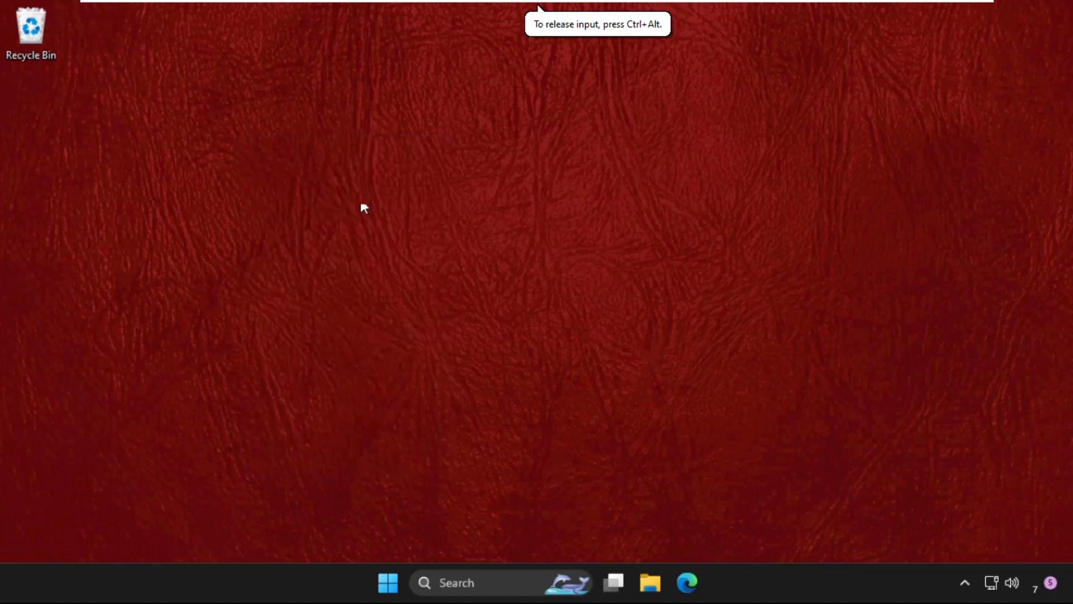
pyautogui.moveTo(420, 186)
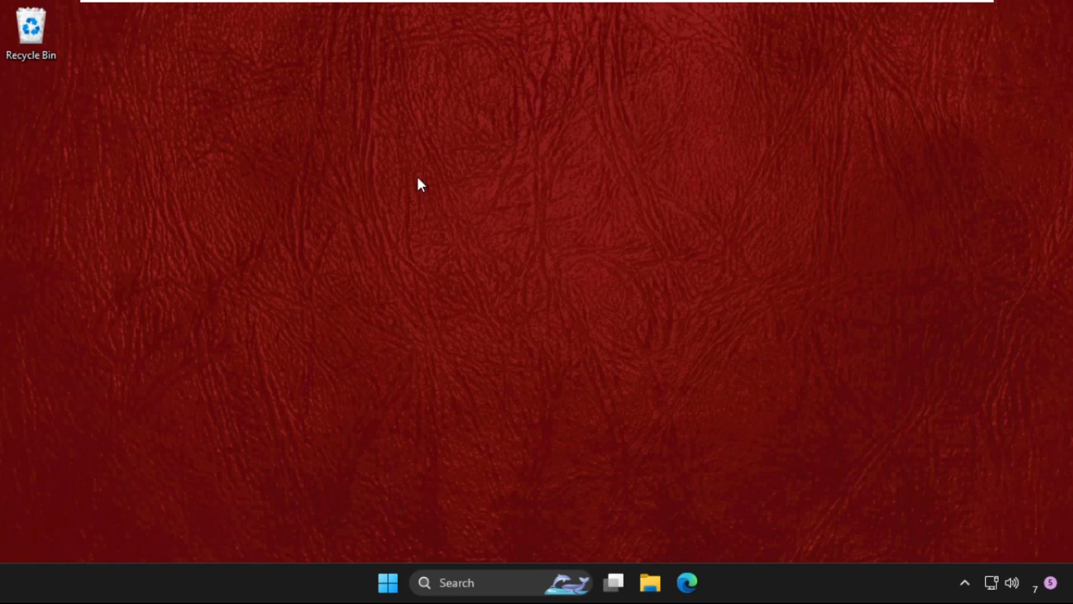
pyautogui.moveTo(427, 232)
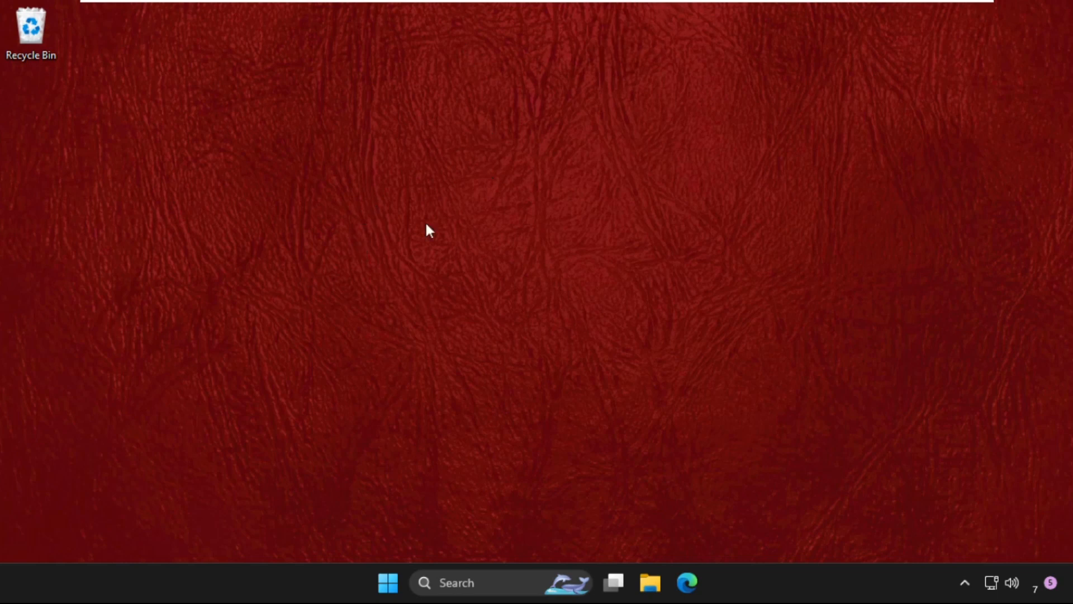
pyautogui.moveTo(617, 311)
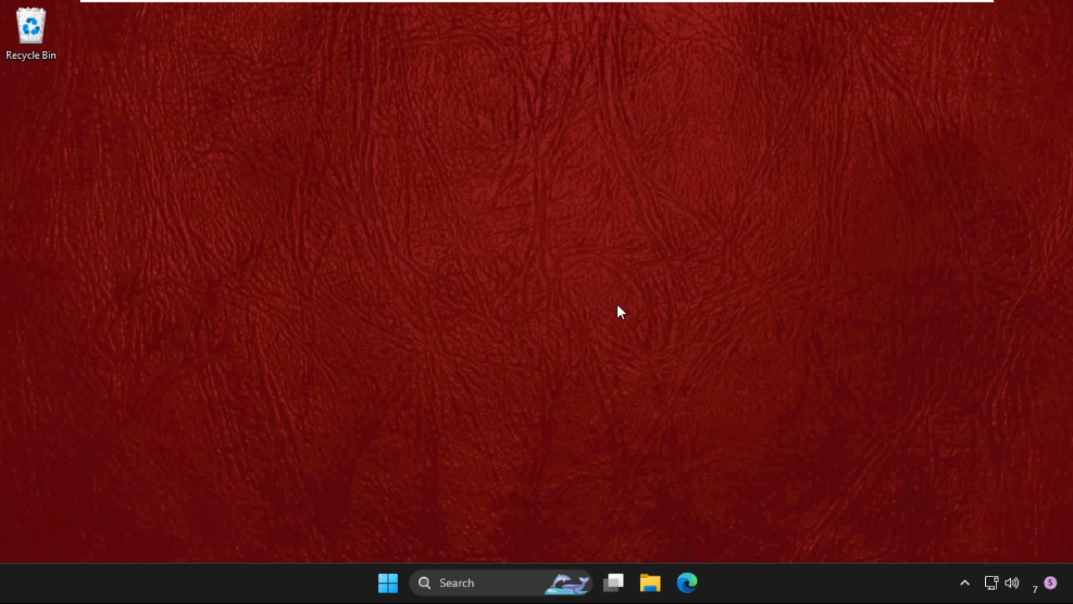
pyautogui.moveTo(503, 561)
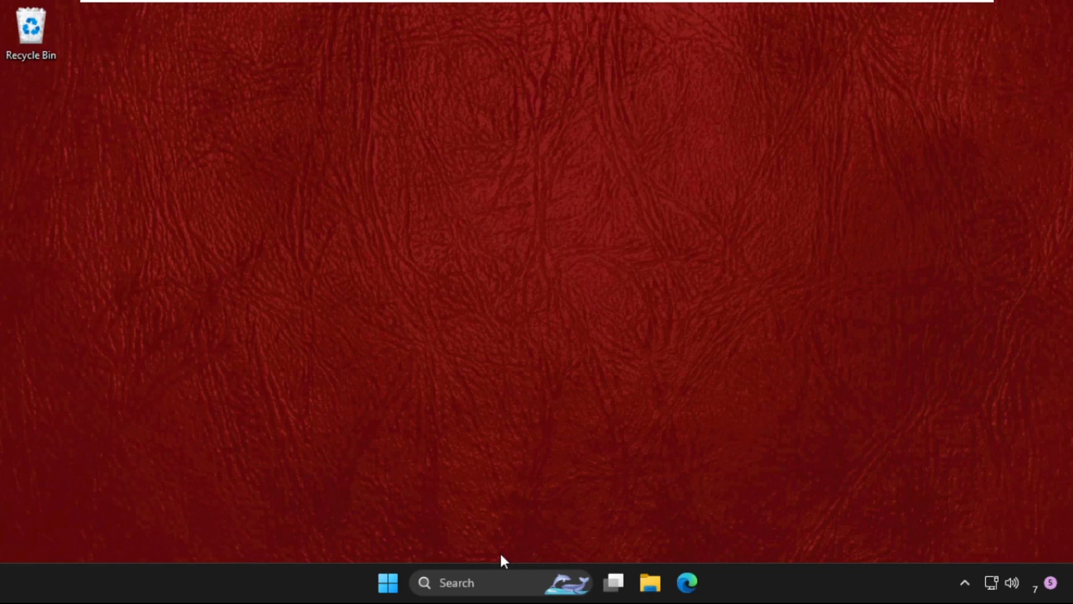
pyautogui.moveTo(387, 598)
pyautogui.write('control')
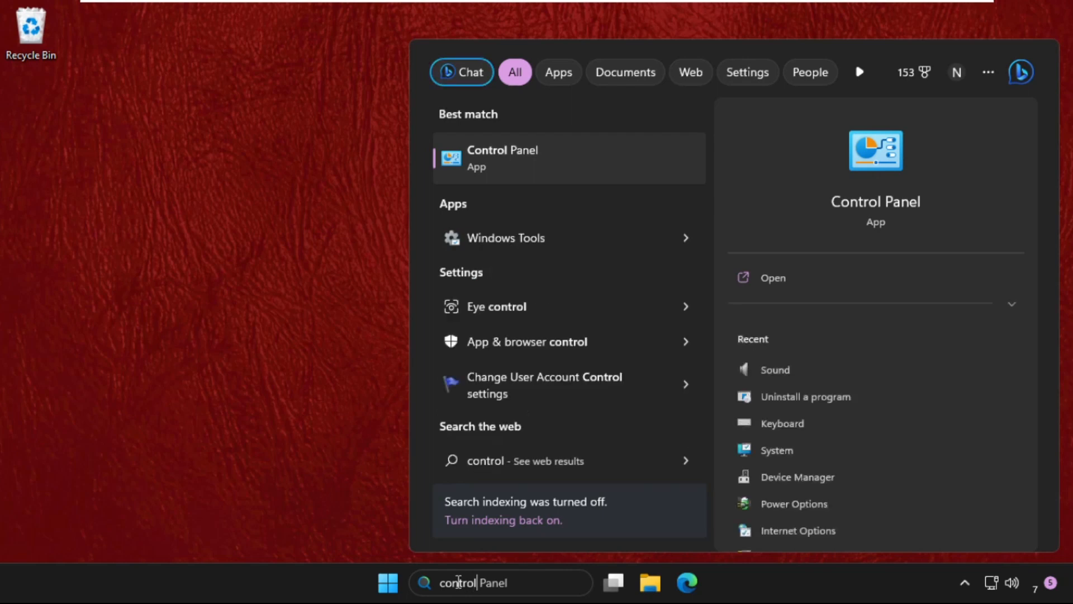
# Launch Control Panel from the Windows Search best match.
pyautogui.click(501, 157)
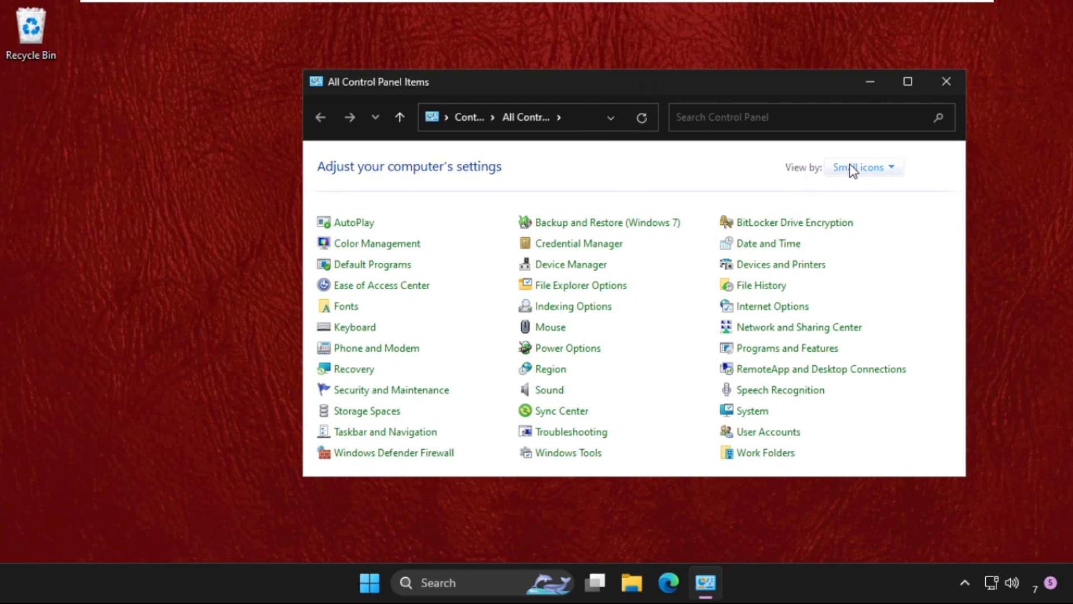
# Switch Control Panel to Large icons view and go into the Sound item.
pyautogui.click(861, 168)
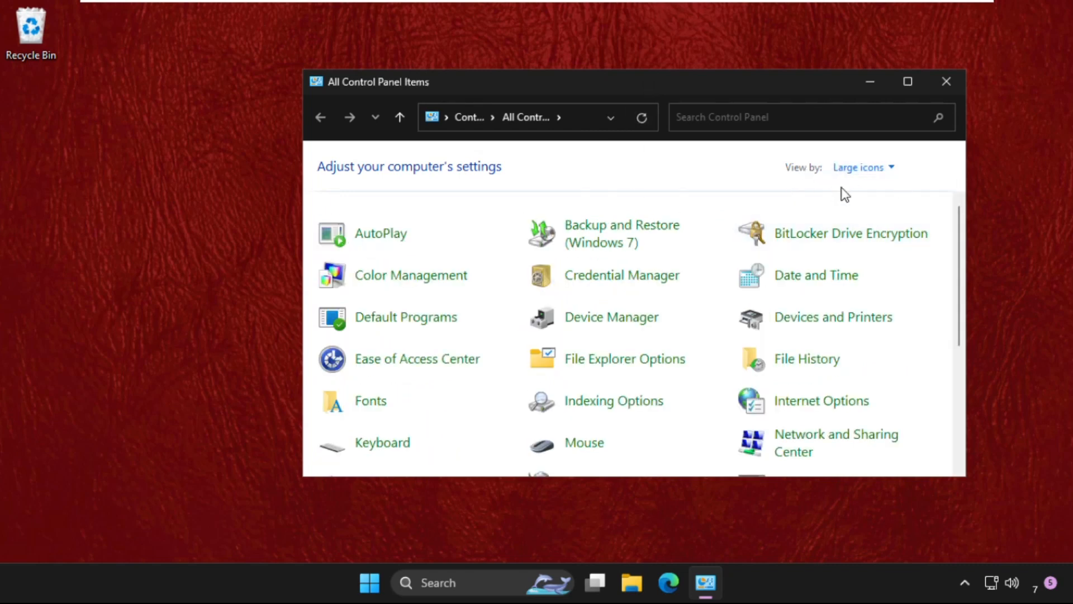
pyautogui.scroll(-3)
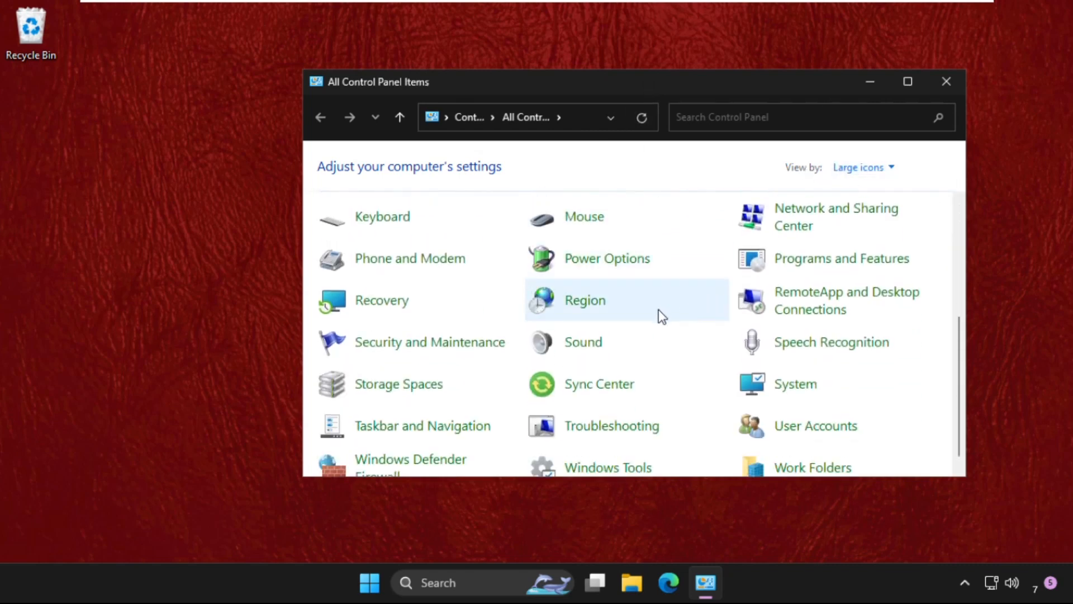
pyautogui.moveTo(584, 346)
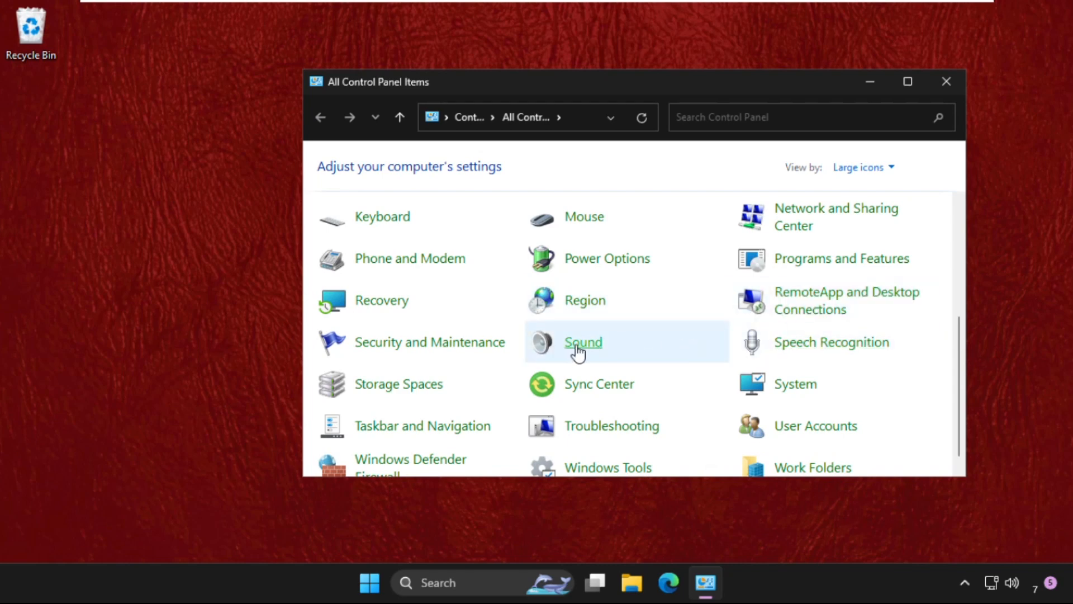
pyautogui.click(584, 342)
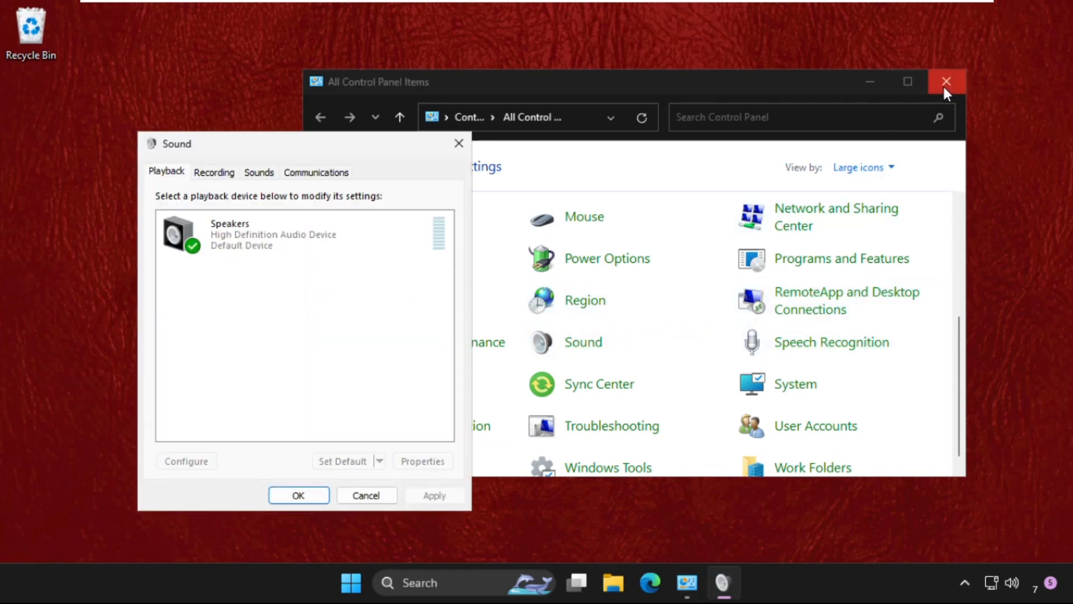
# Close Control Panel, centre the Sound dialog, select Speakers and bring up its Properties.
pyautogui.click(946, 80)
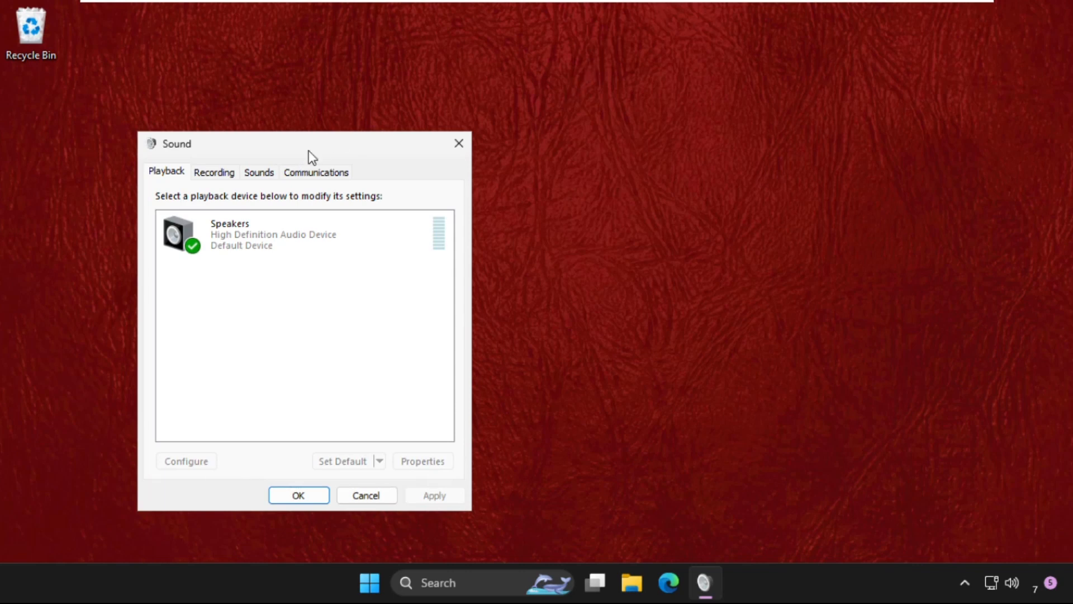
pyautogui.moveTo(312, 144); pyautogui.dragTo(561, 93)
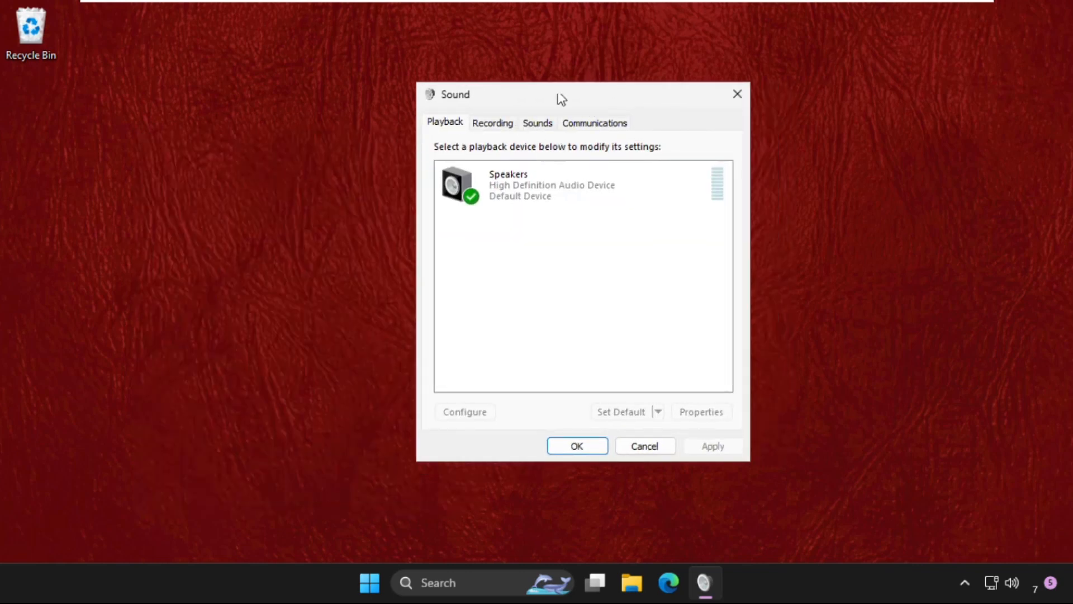
pyautogui.moveTo(505, 144)
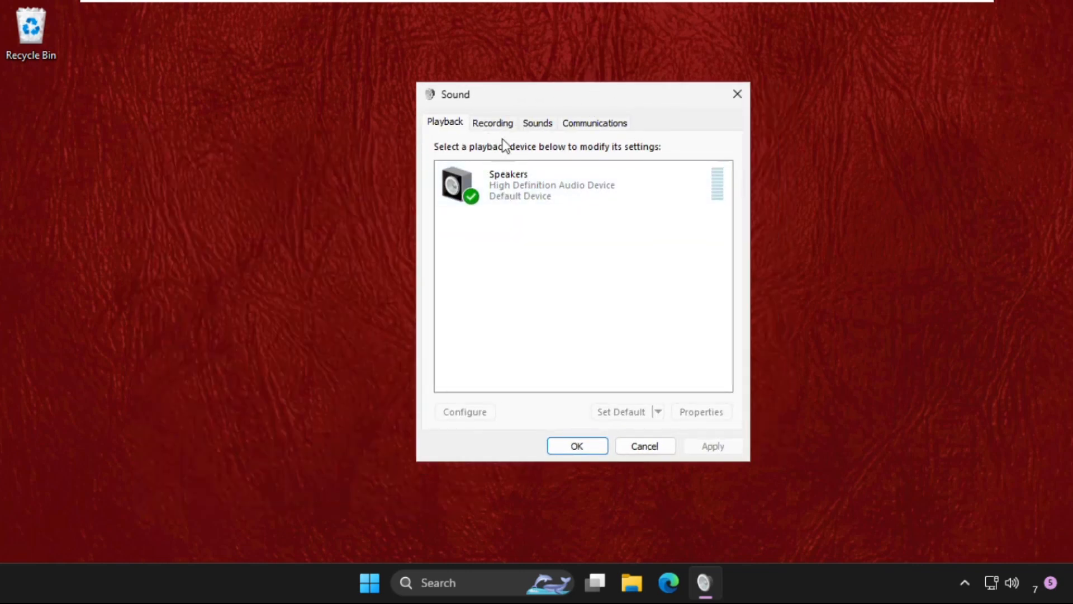
pyautogui.click(518, 190)
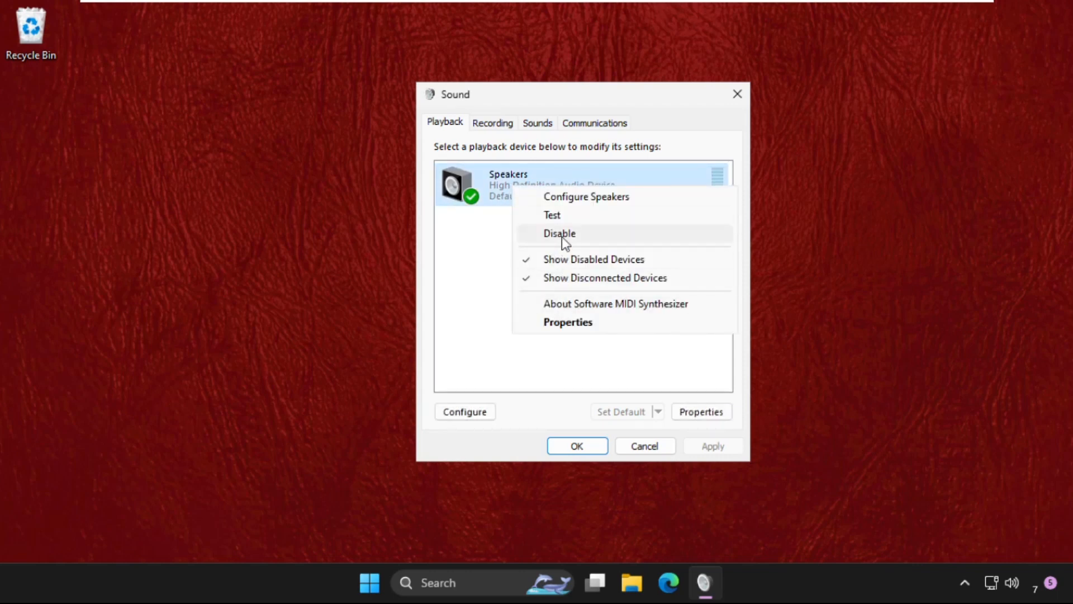
pyautogui.click(545, 238)
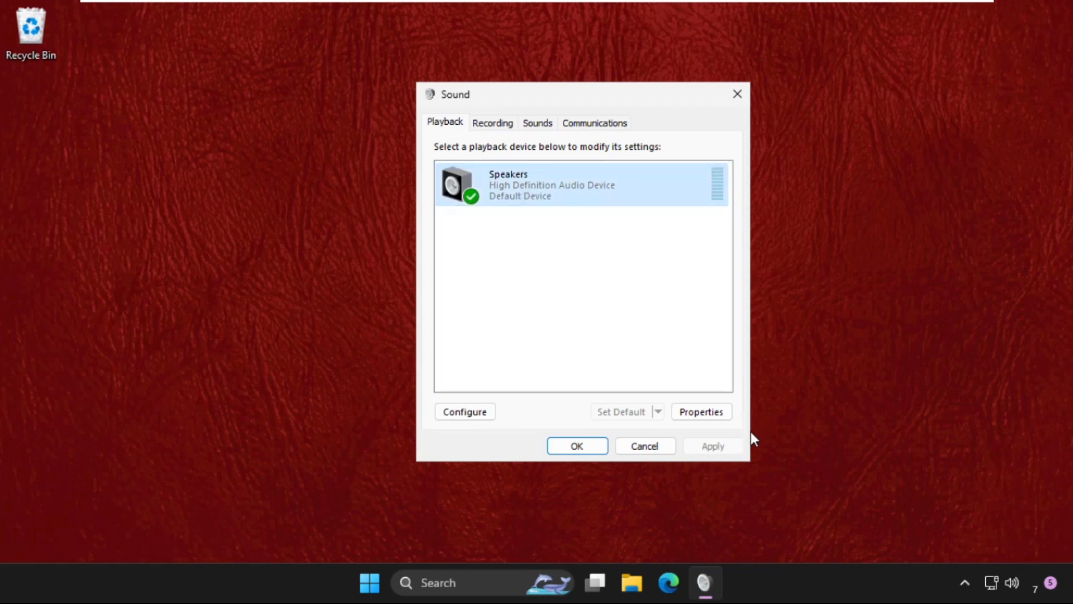
pyautogui.click(702, 411)
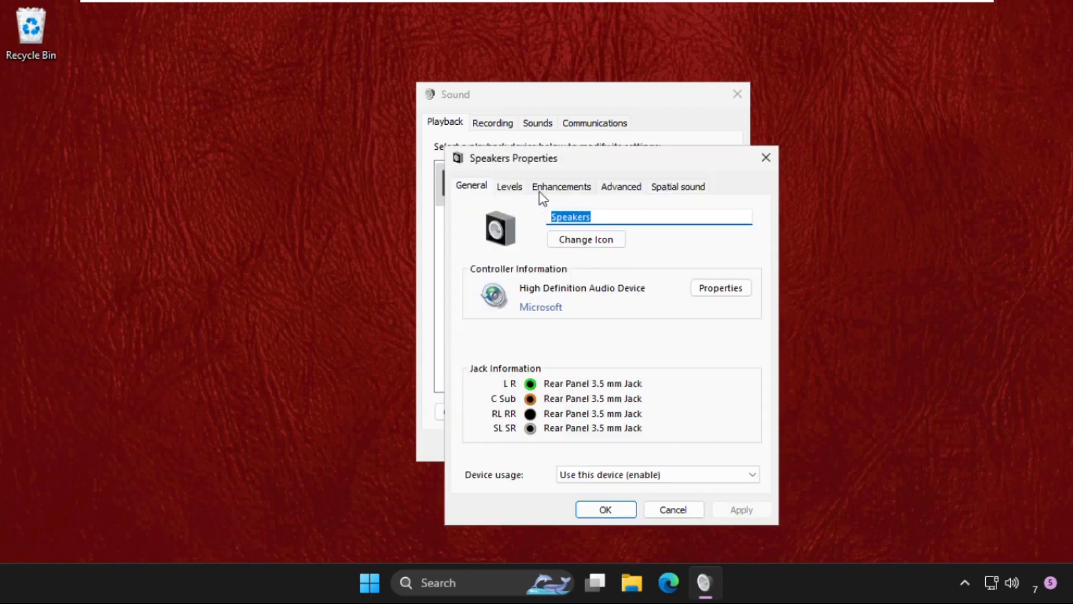
# Verify Levels at 100 and all enhancements disabled, confirm, glance at Sounds and close the dialog.
pyautogui.click(510, 186)
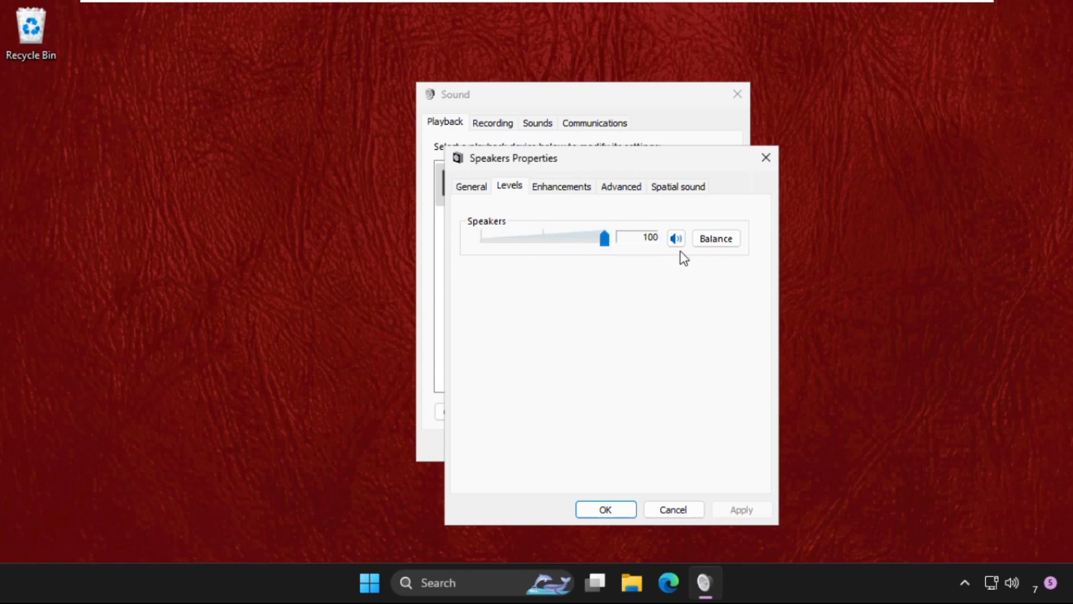
pyautogui.moveTo(561, 194)
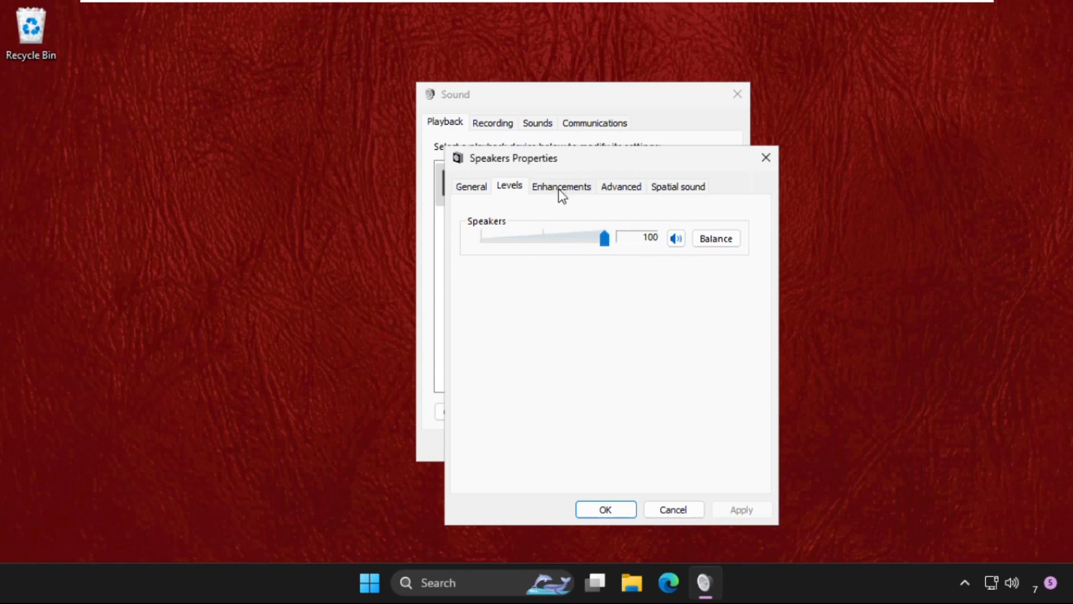
pyautogui.click(561, 186)
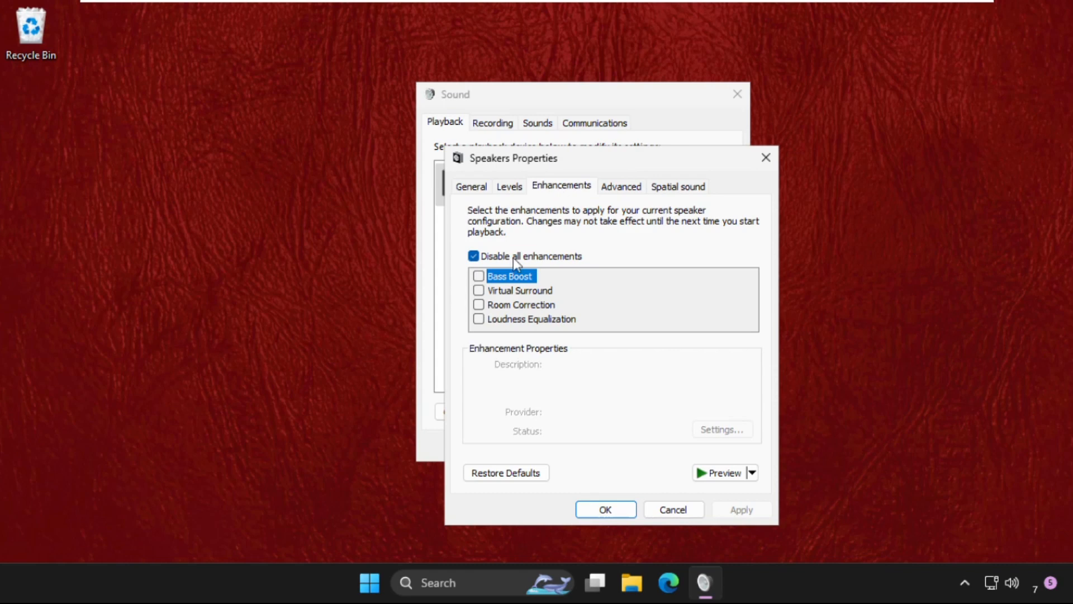
pyautogui.moveTo(478, 273)
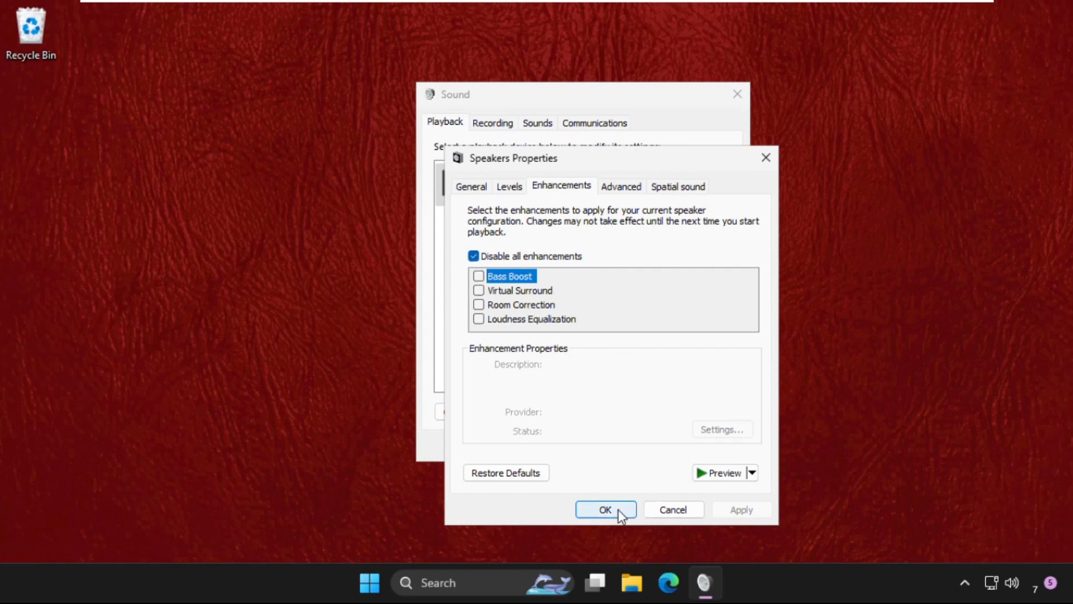
pyautogui.click(605, 510)
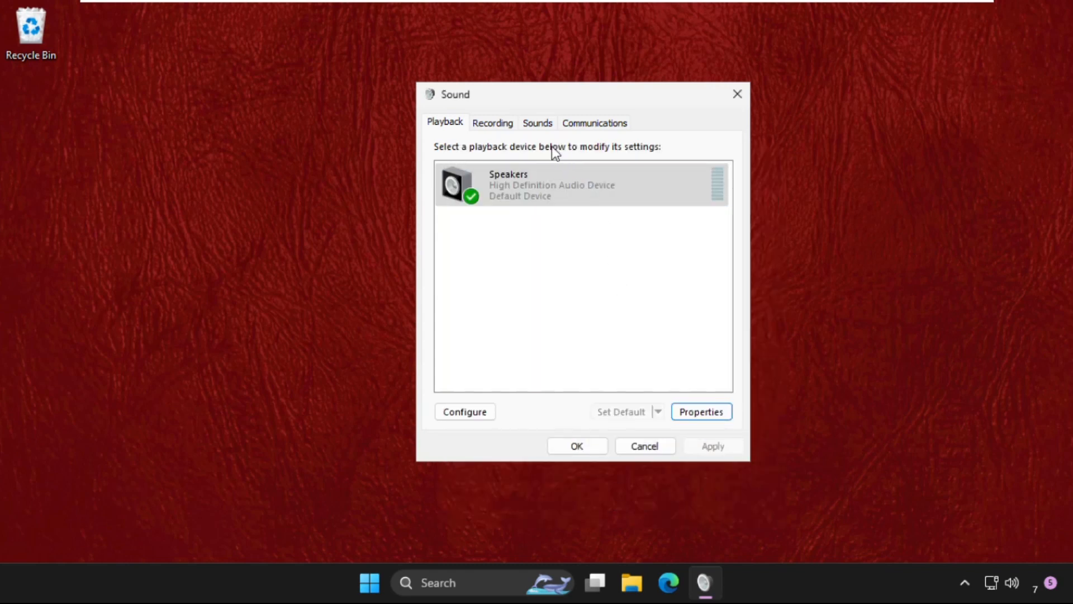
pyautogui.click(538, 123)
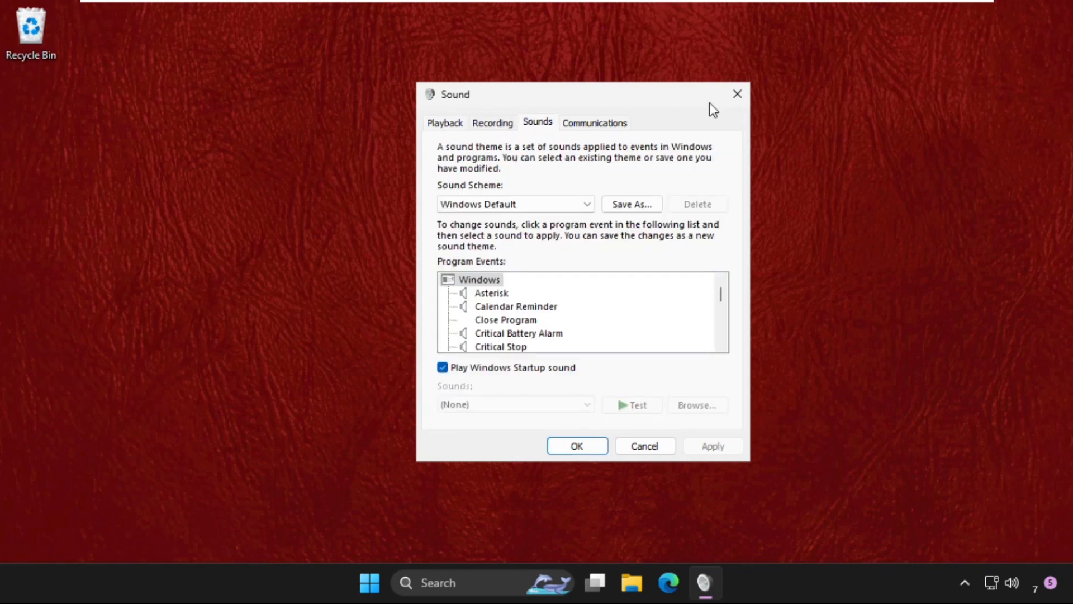
pyautogui.click(576, 446)
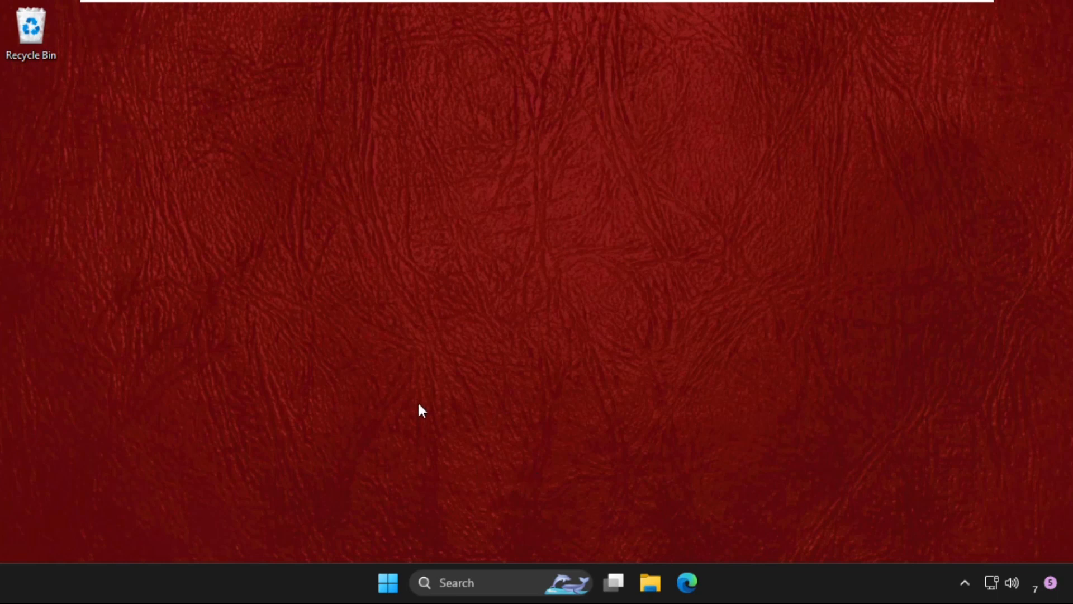
pyautogui.moveTo(424, 398)
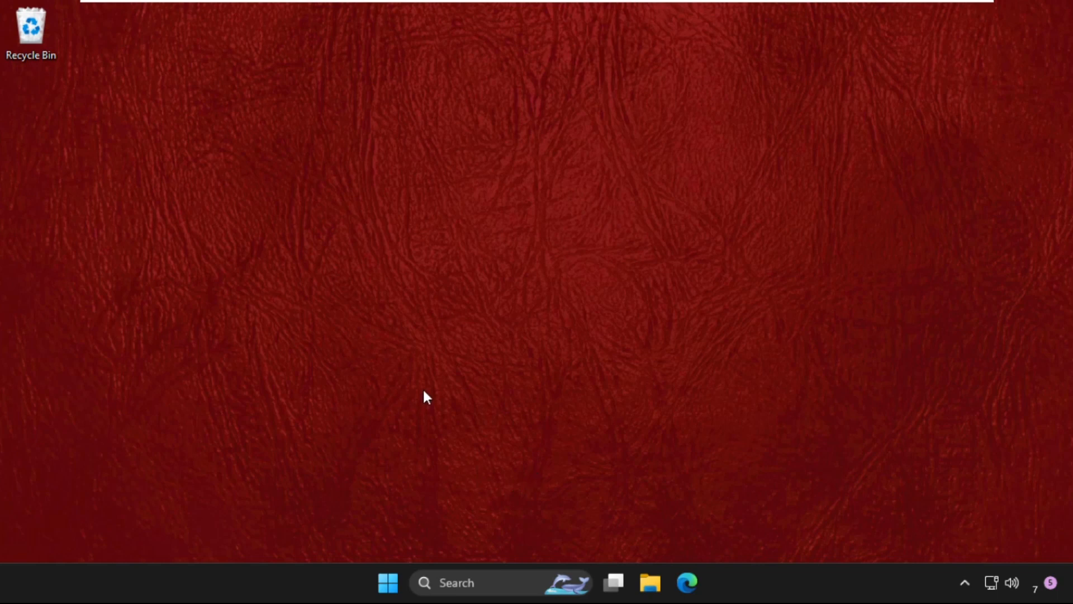
pyautogui.moveTo(561, 290)
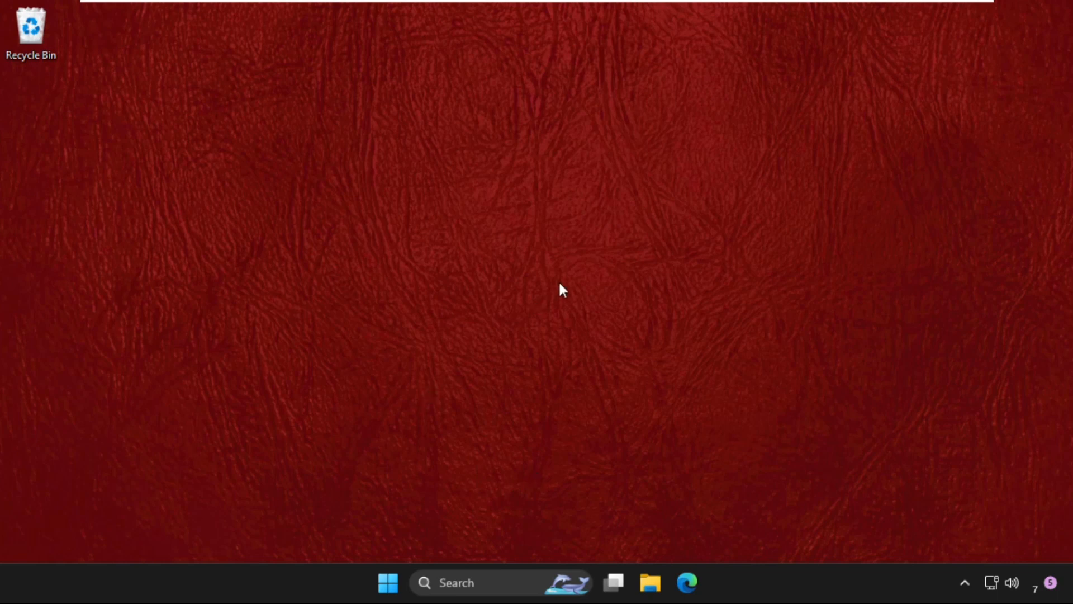
pyautogui.moveTo(563, 295)
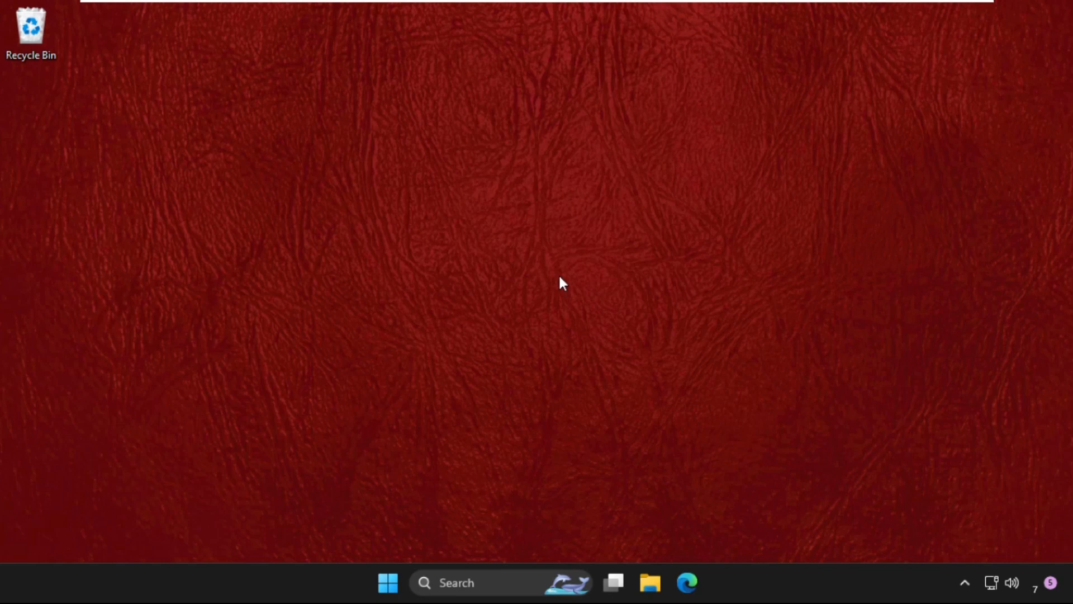
pyautogui.moveTo(445, 427)
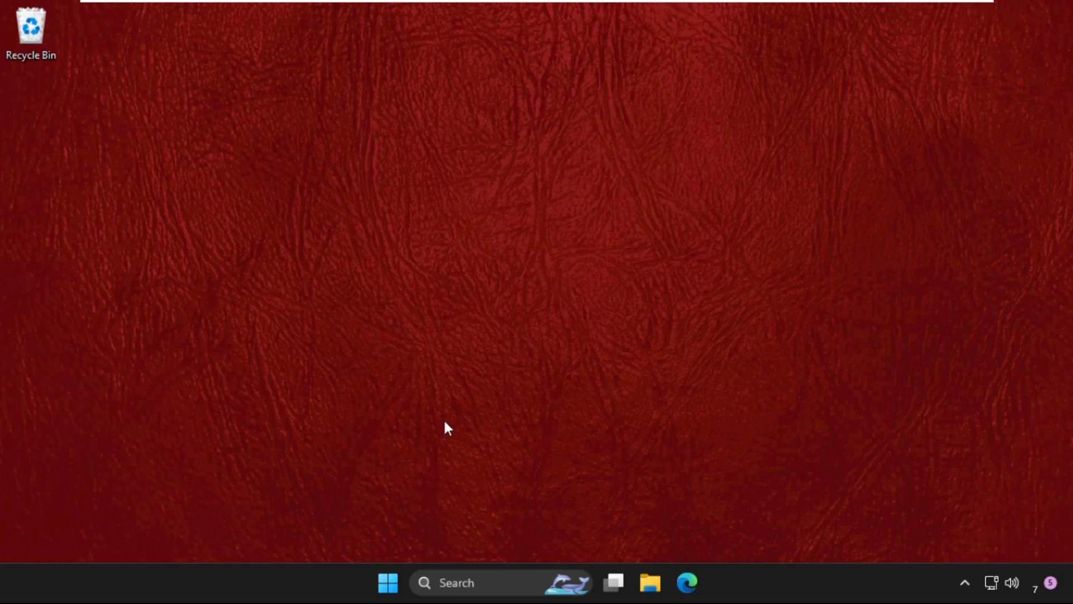
pyautogui.moveTo(476, 375)
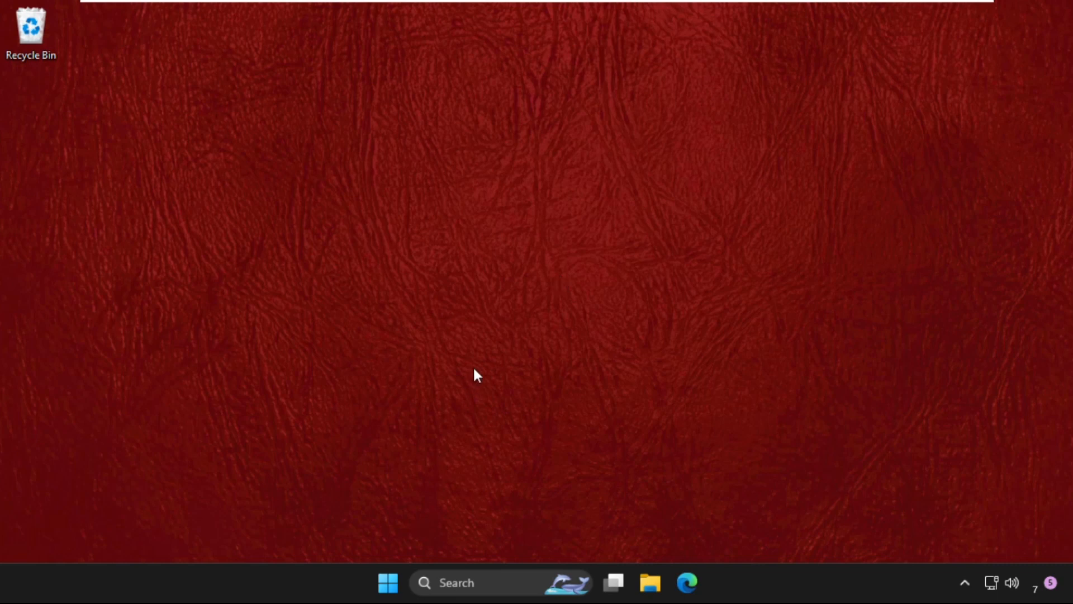